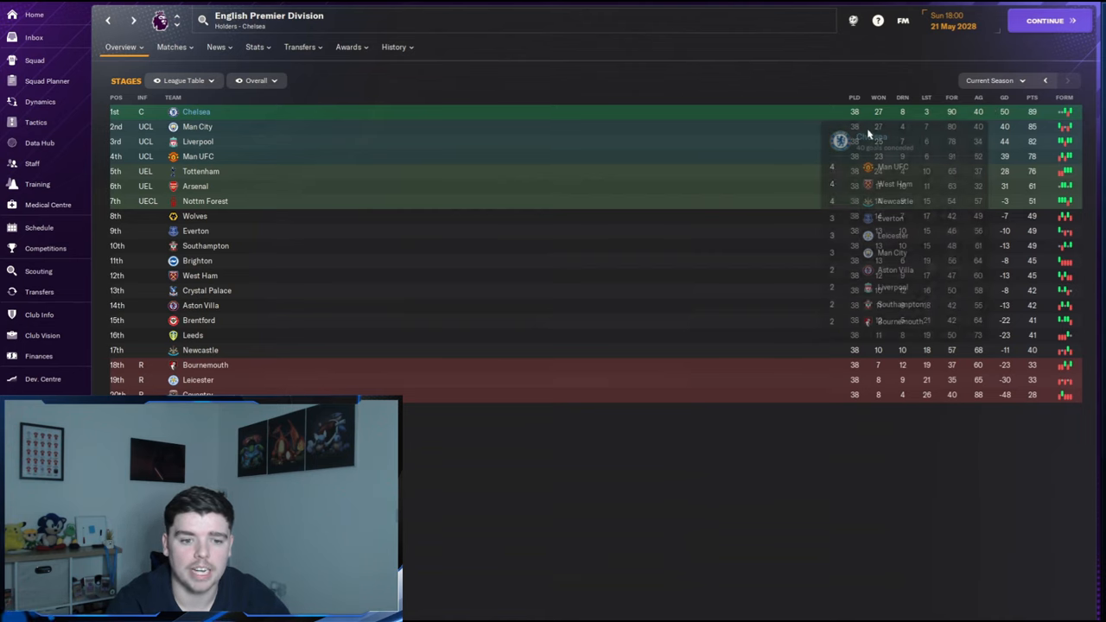
pyautogui.moveTo(929, 112)
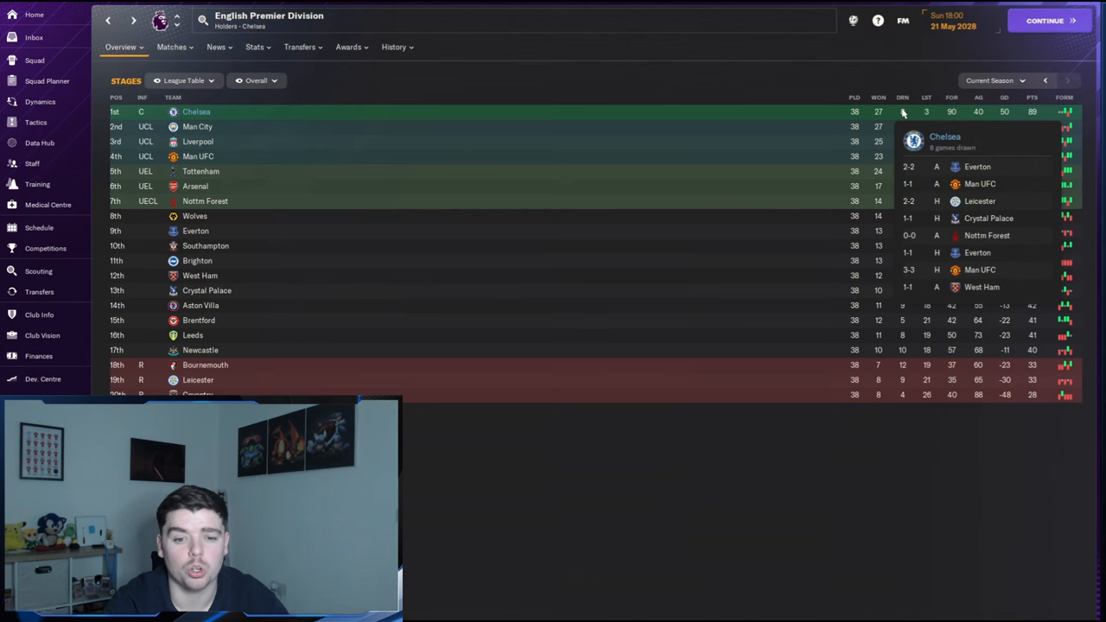
# Step: Show the English Premier Division's top goalscorers and award leaders for the season
pyautogui.click(254, 47)
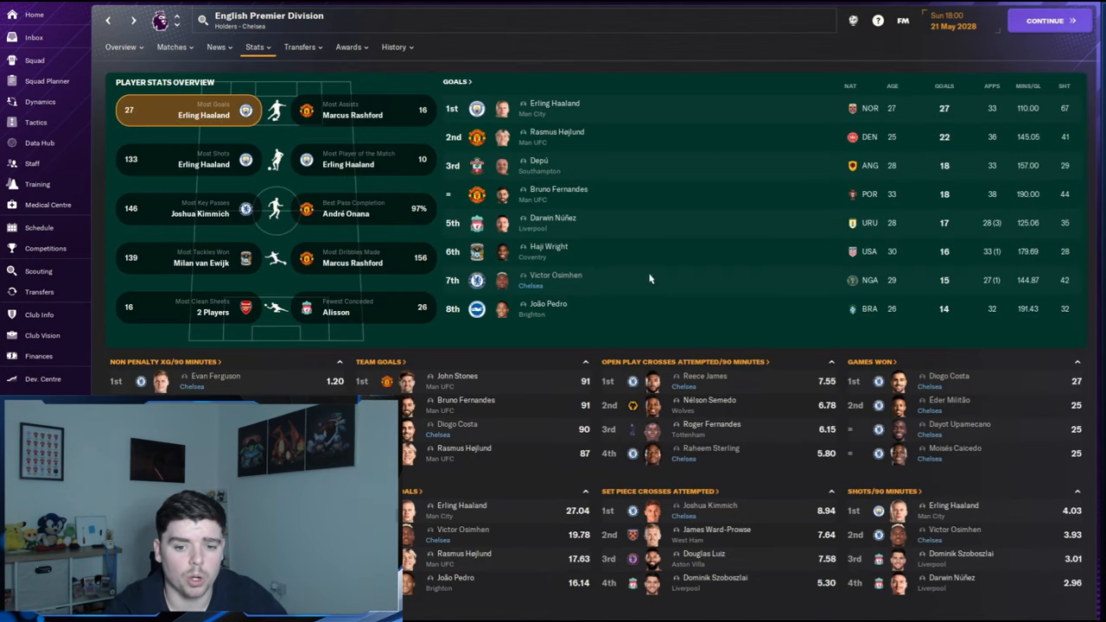
pyautogui.moveTo(1033, 406)
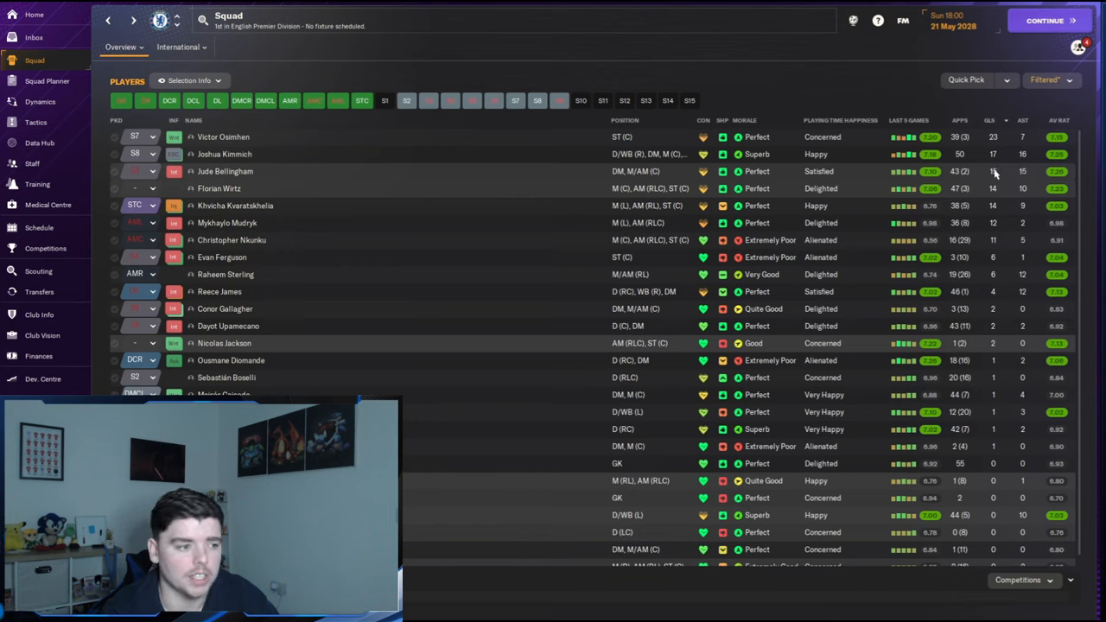
pyautogui.moveTo(982, 204)
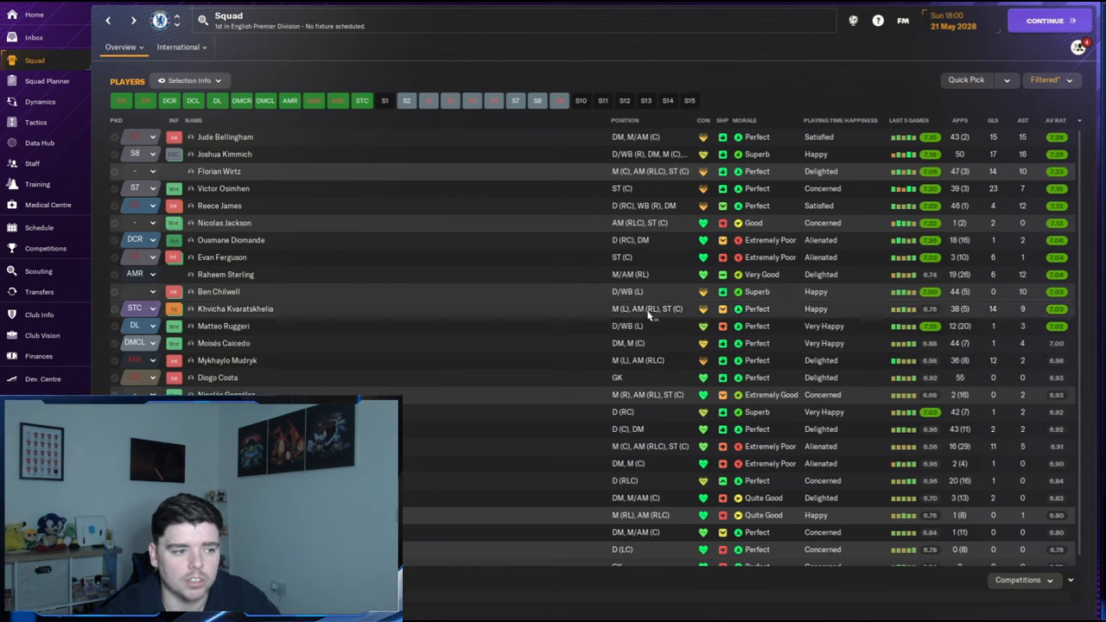
pyautogui.moveTo(532, 138)
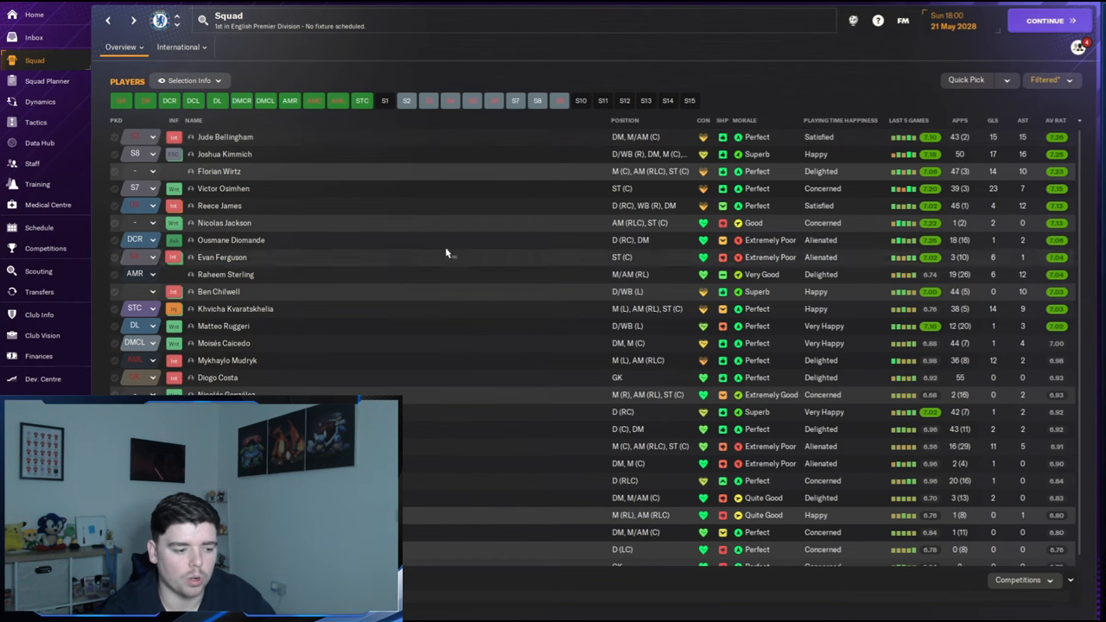
pyautogui.moveTo(45, 248)
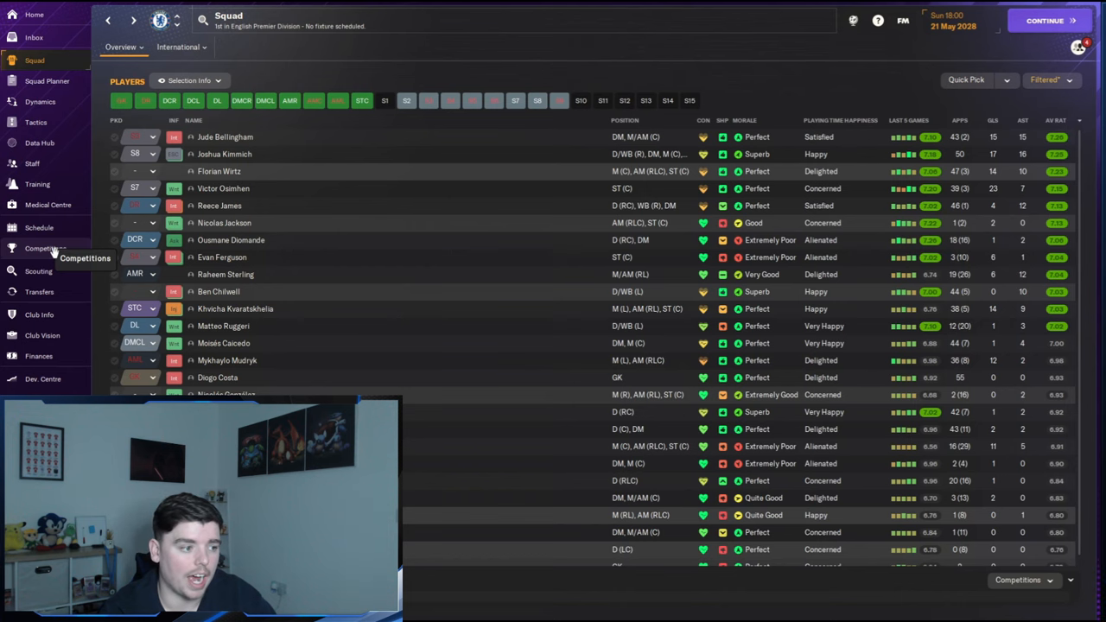
# Step: Show Chelsea's results across the Premier League, Champions League, FA Cup and Carabao Cup
pyautogui.click(45, 248)
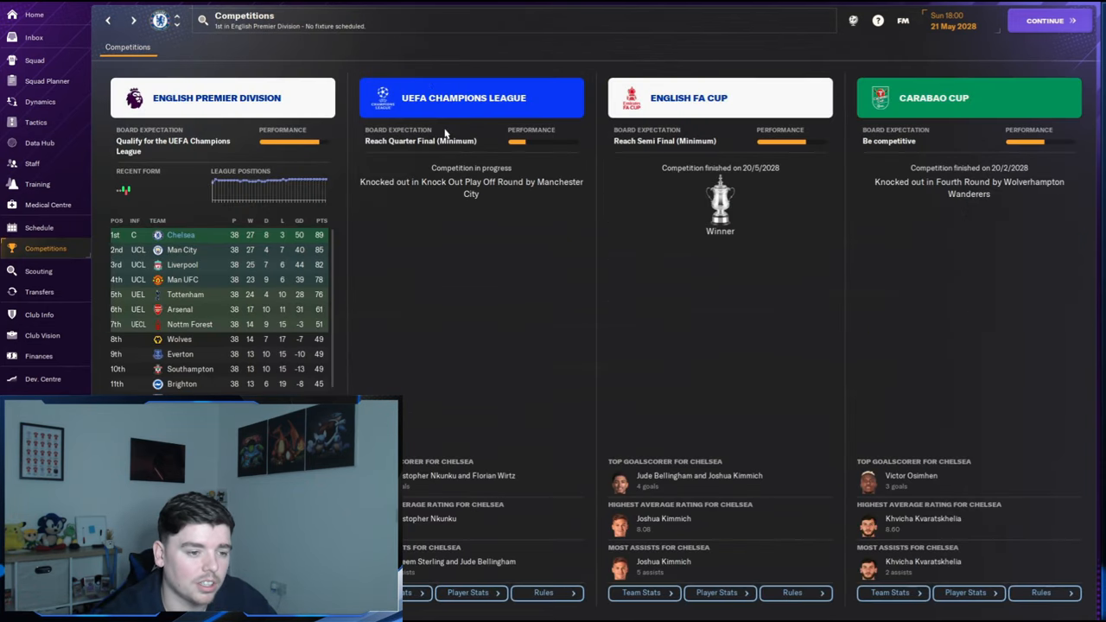
# Step: Review the UEFA Champions League exit, then view Chelsea's £46.99M transfer budget
pyautogui.click(470, 97)
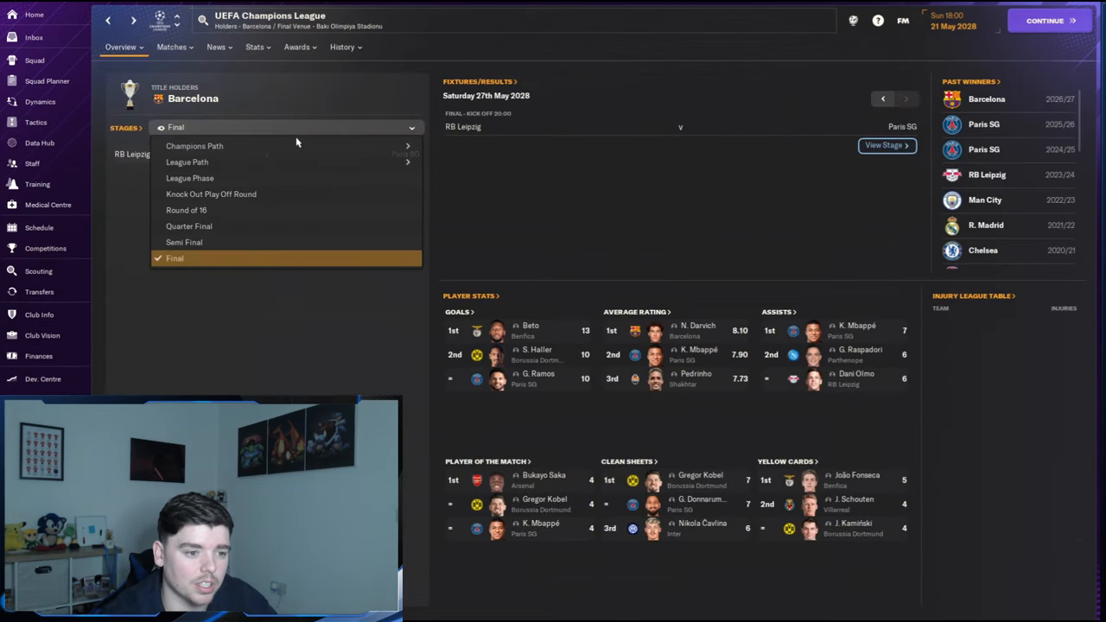
pyautogui.click(211, 193)
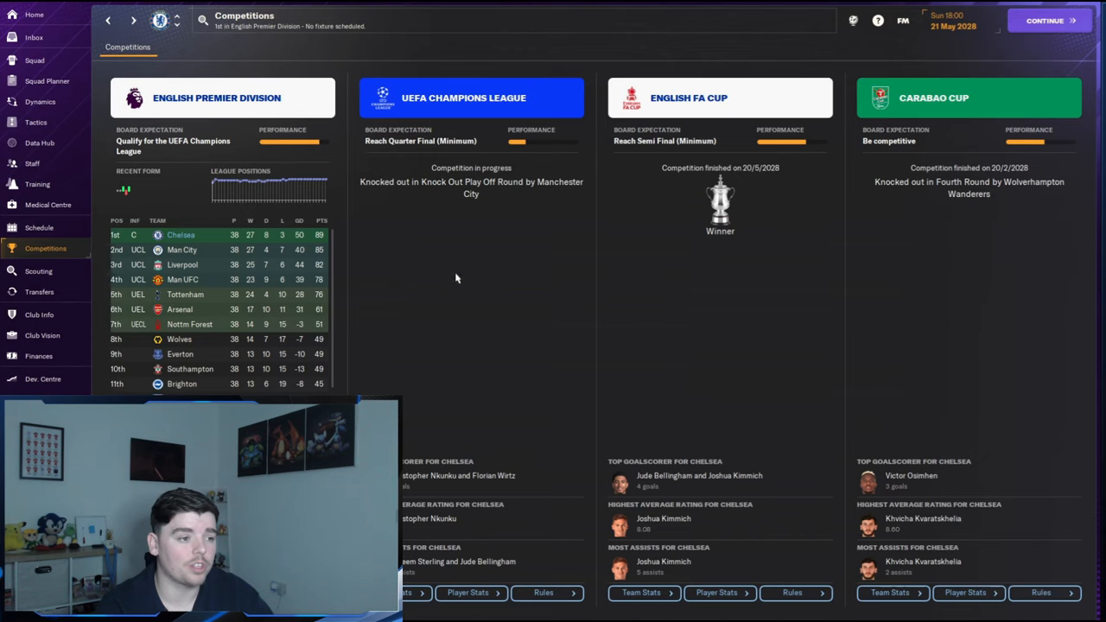
pyautogui.moveTo(465, 284)
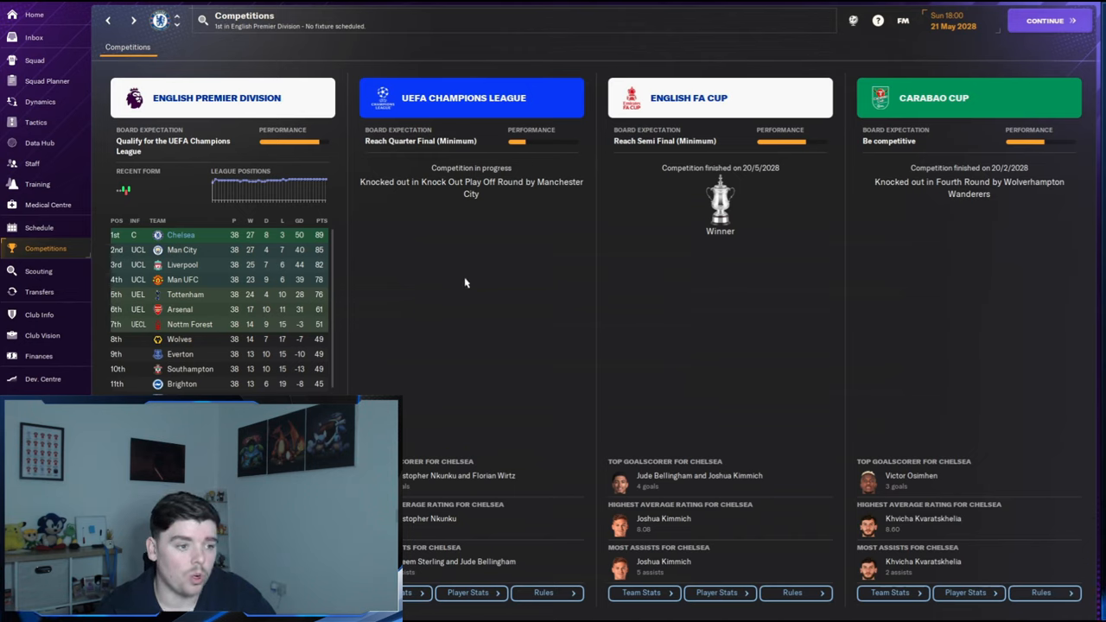
pyautogui.moveTo(280, 194)
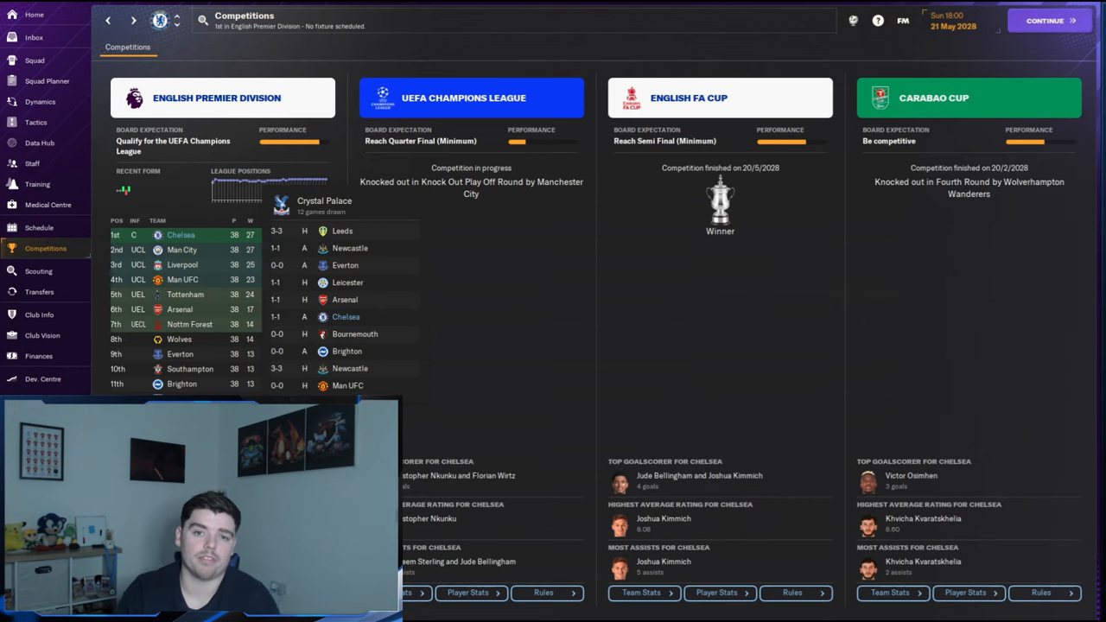
pyautogui.click(39, 290)
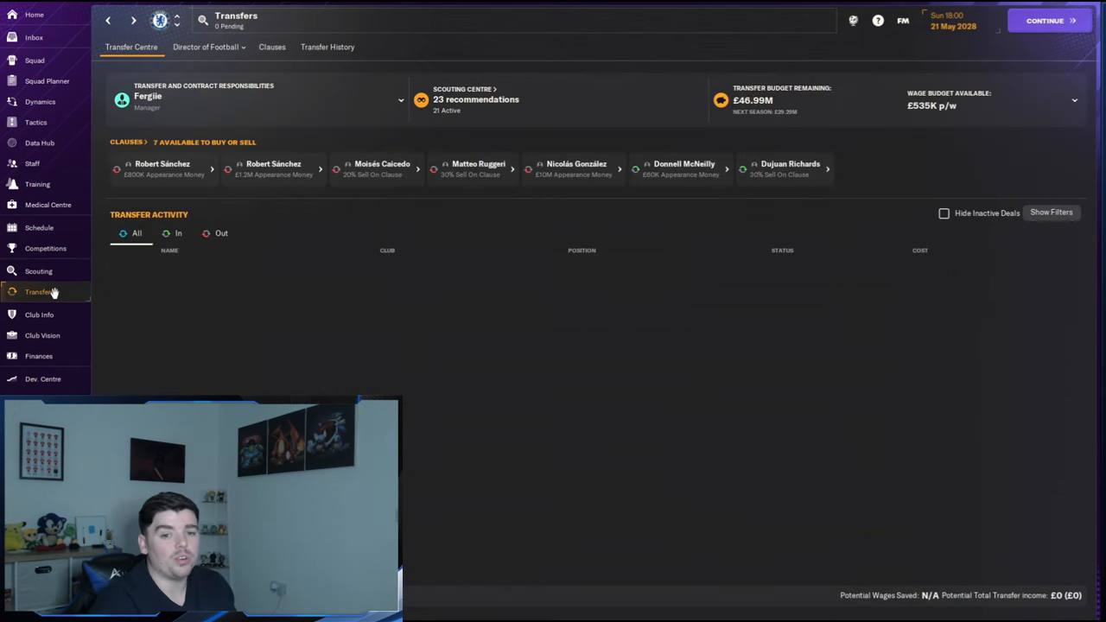
pyautogui.moveTo(171, 66)
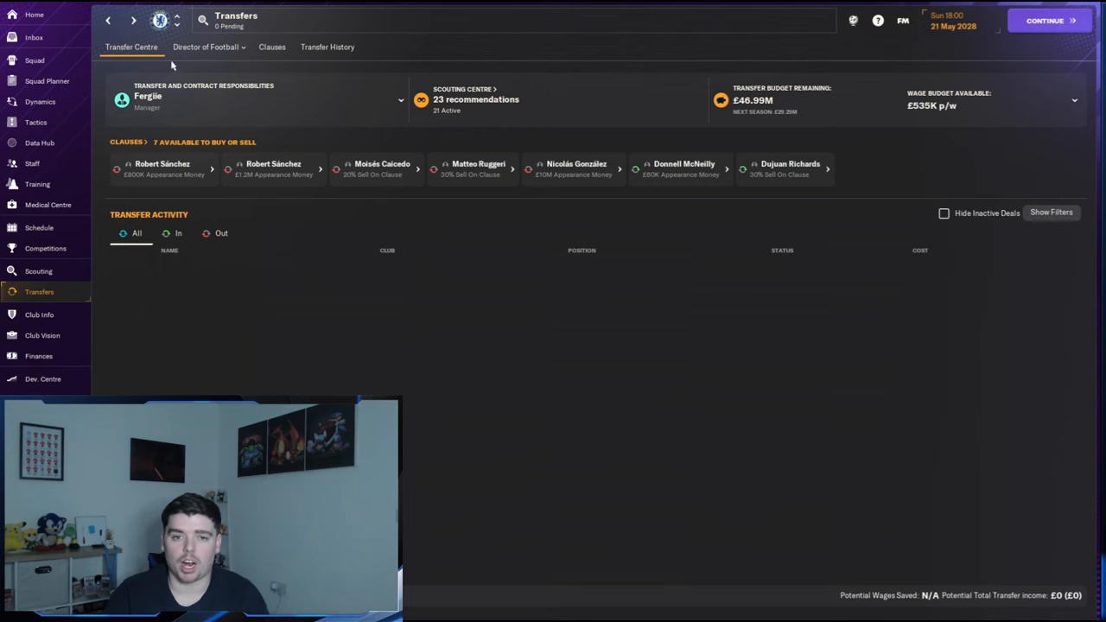
# Step: Go via the squad list to the Home dashboard with injuries, stats, finances and table
pyautogui.click(34, 59)
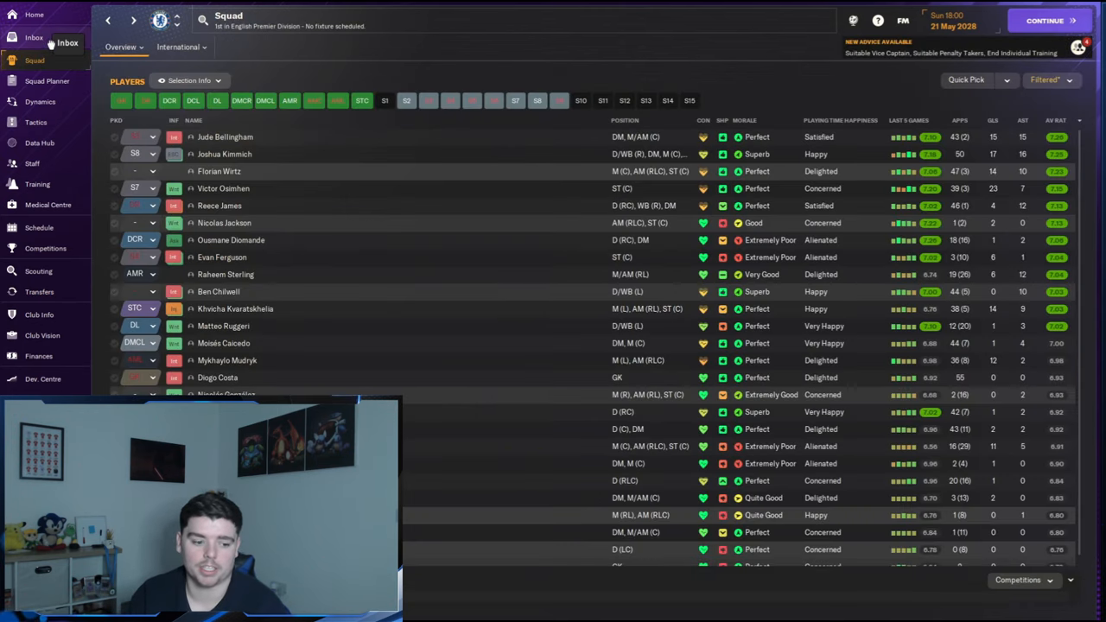
pyautogui.click(35, 14)
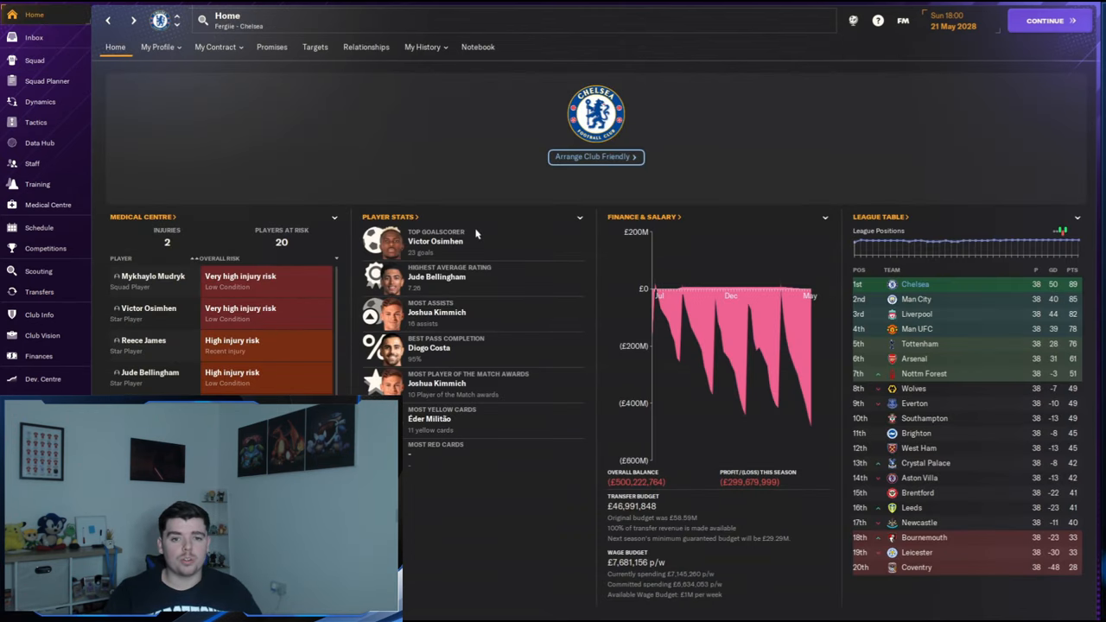